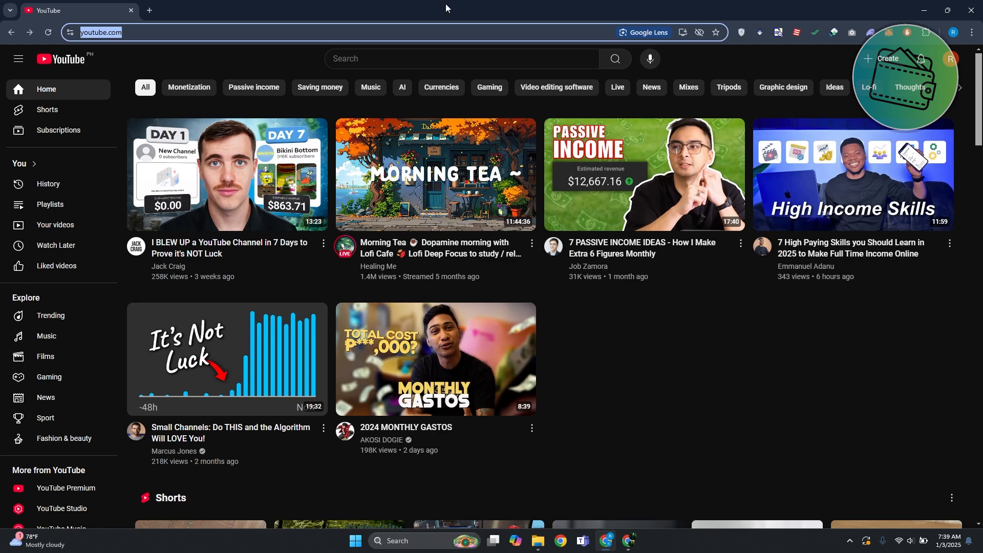
Open the account menu from the profile avatar on the YouTube home page.
click(950, 59)
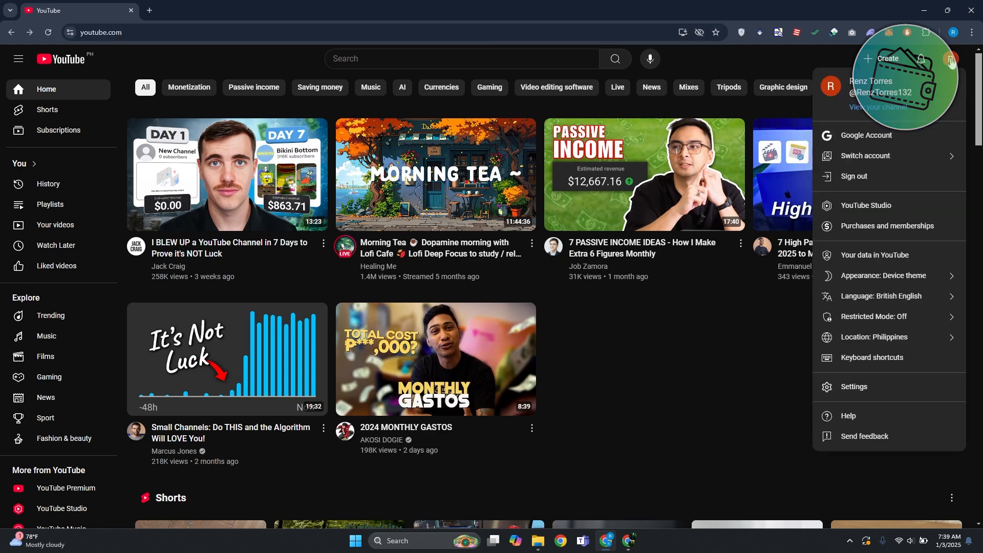
Enter YouTube Studio to view the channel dashboard with 1 subscriber and 0 views.
click(865, 209)
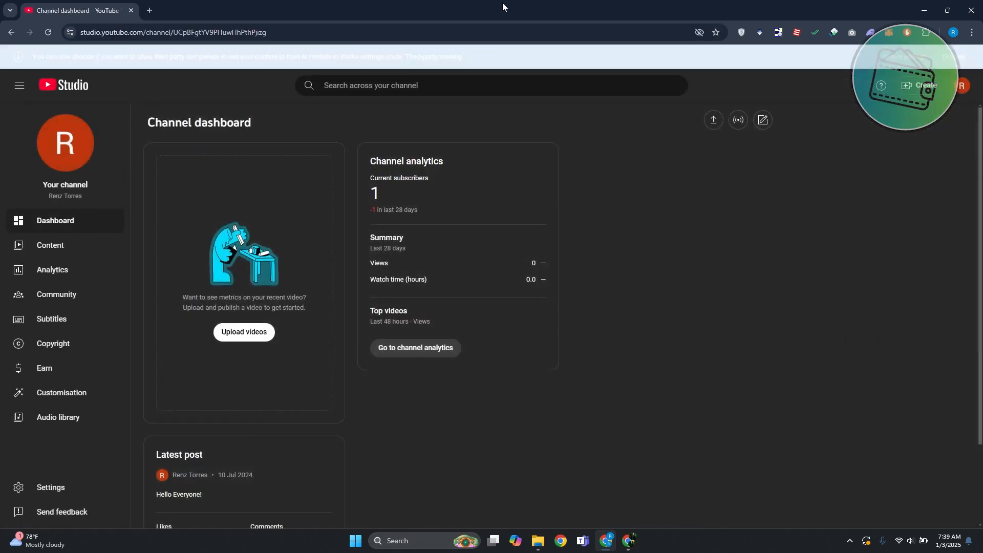
mouse_move(865, 114)
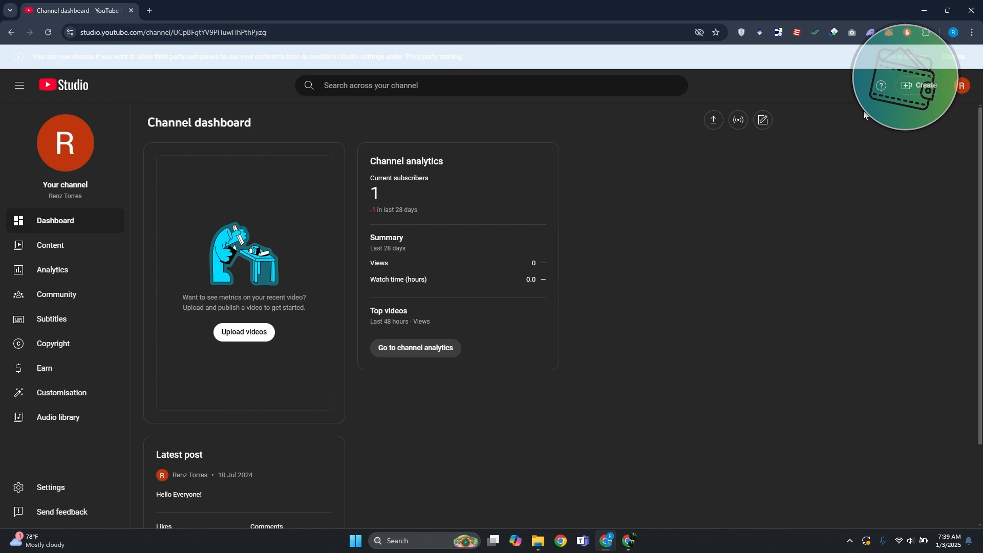
mouse_move(817, 268)
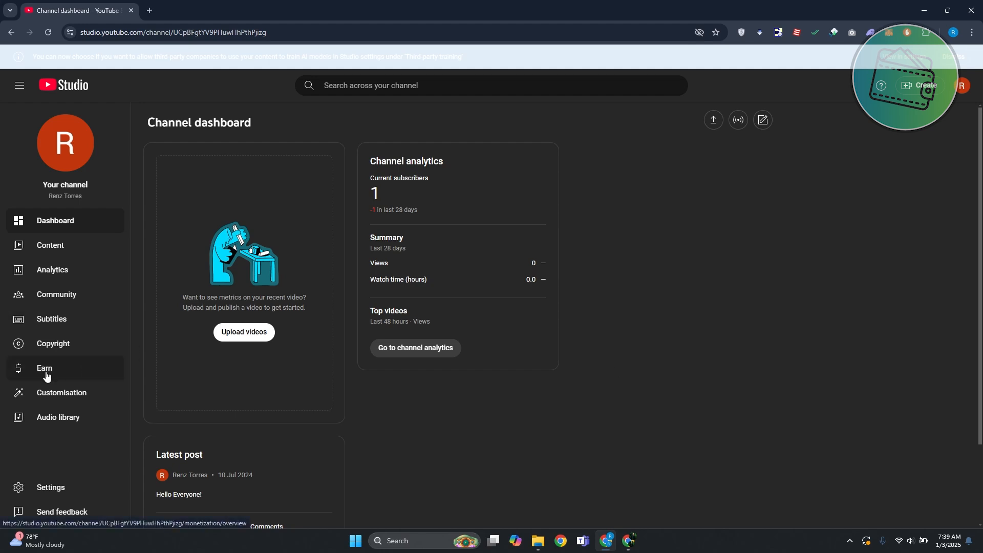
Open Earn and scroll to the watch page ads eligibility targets: 500 subscribers, 3 uploads, watch hours.
click(44, 370)
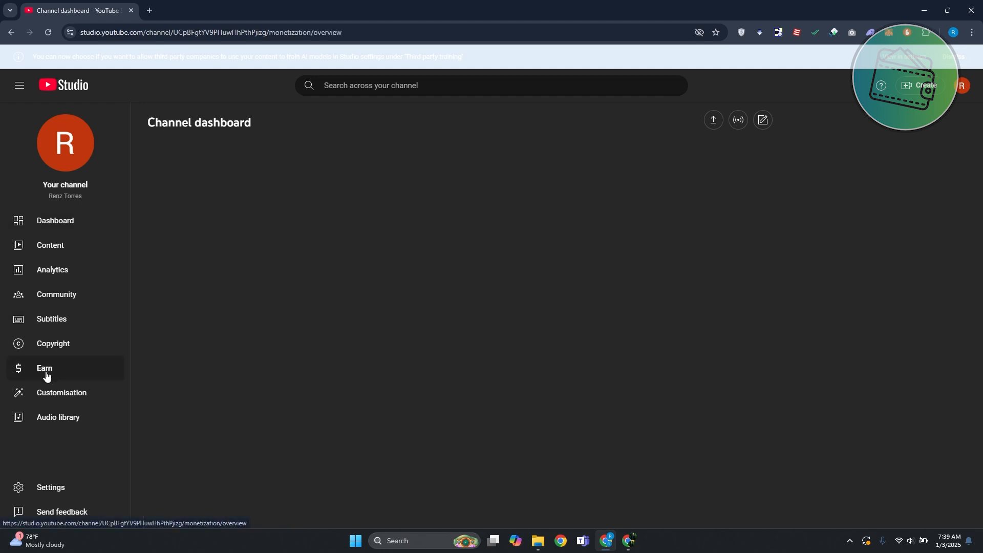
click(44, 368)
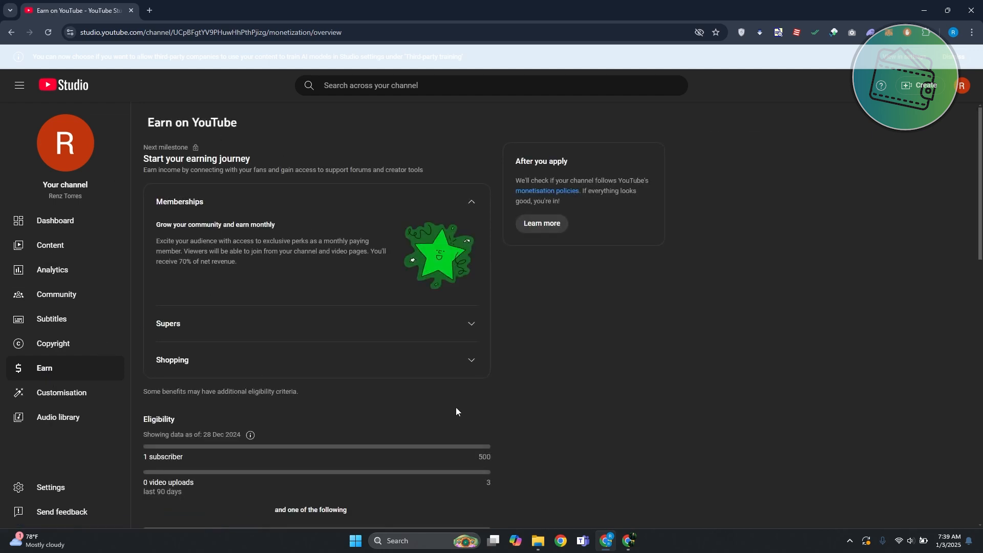
scroll(down, 3)
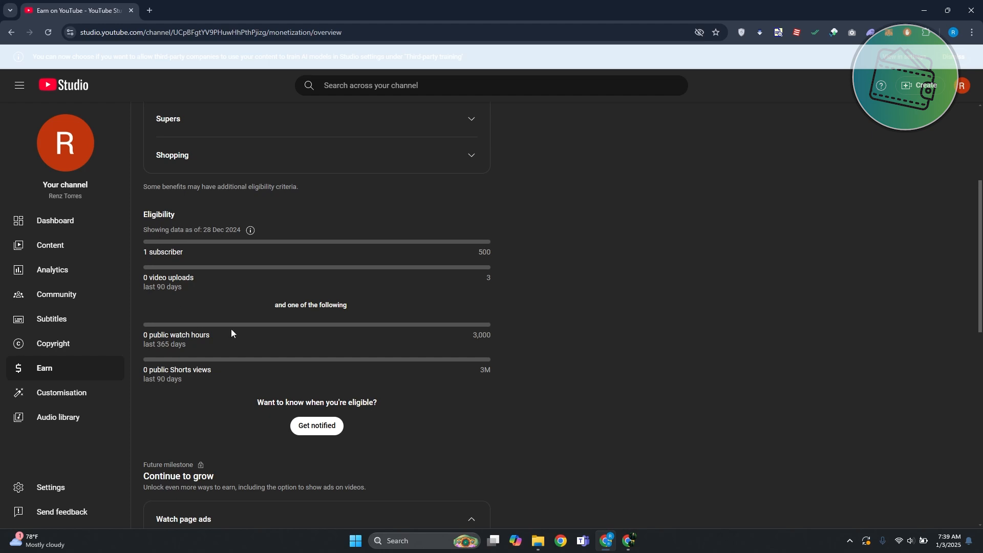
mouse_move(481, 249)
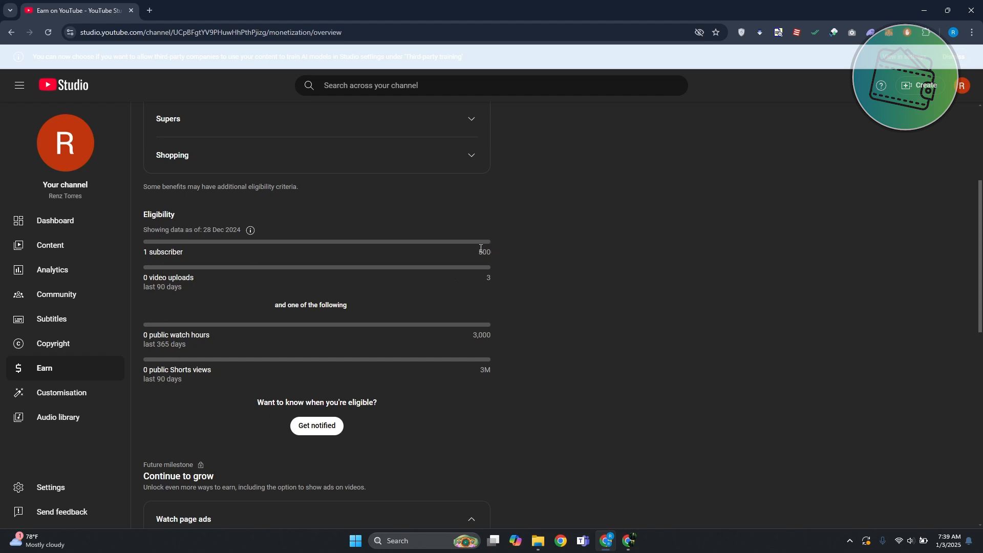
mouse_move(156, 299)
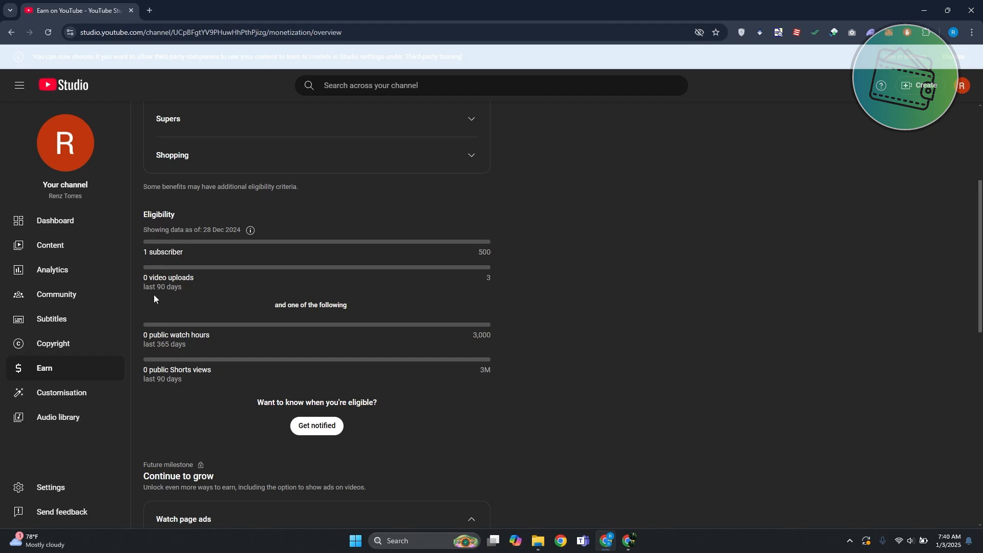
mouse_move(530, 319)
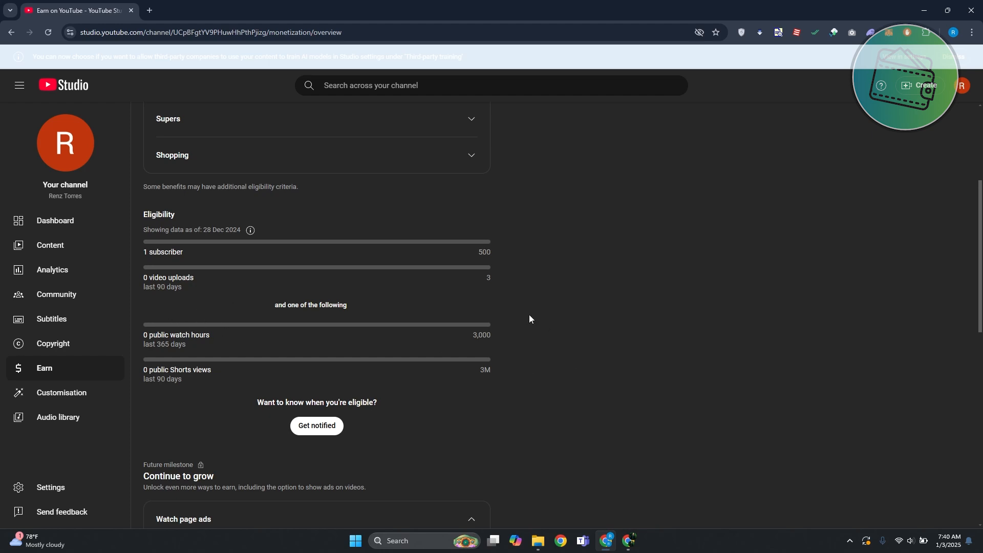
mouse_move(538, 302)
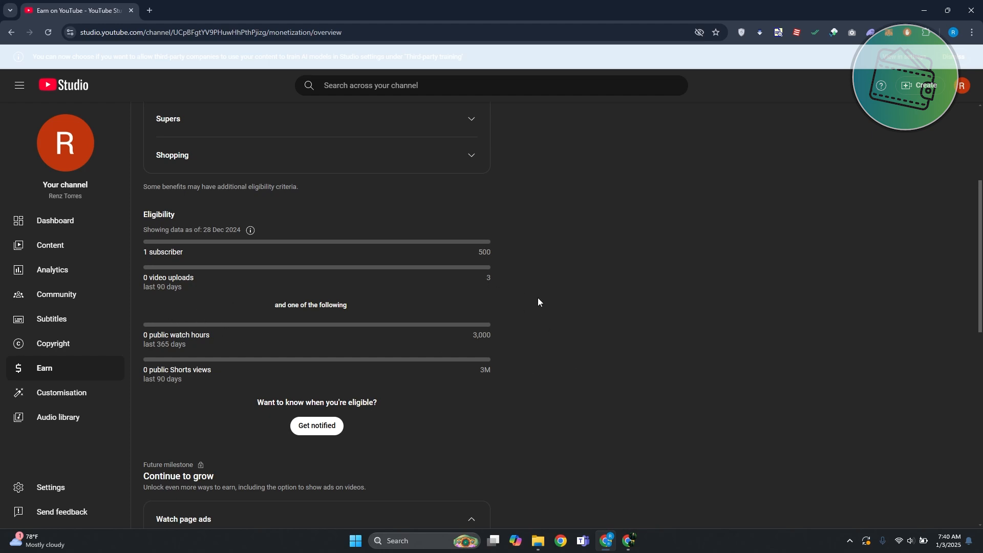
mouse_move(169, 344)
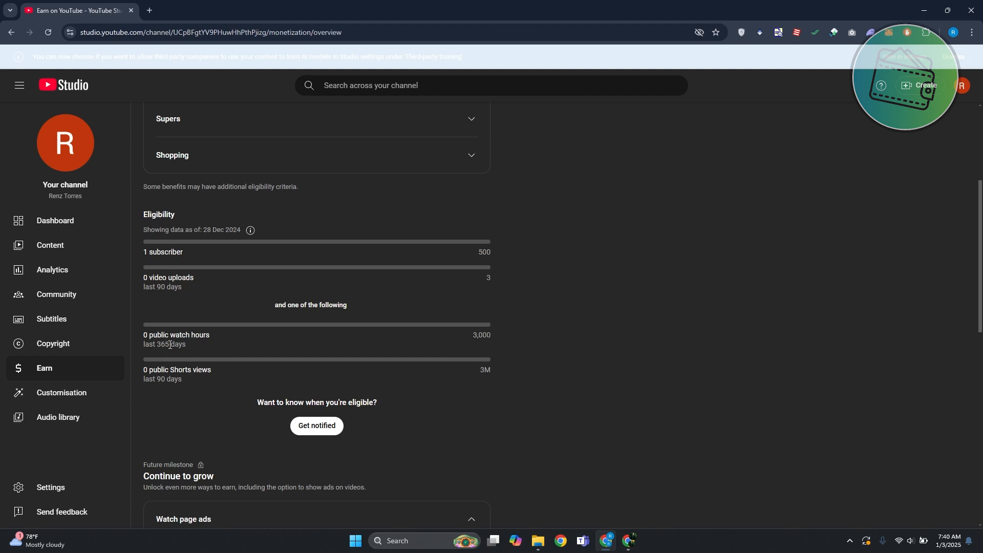
mouse_move(483, 339)
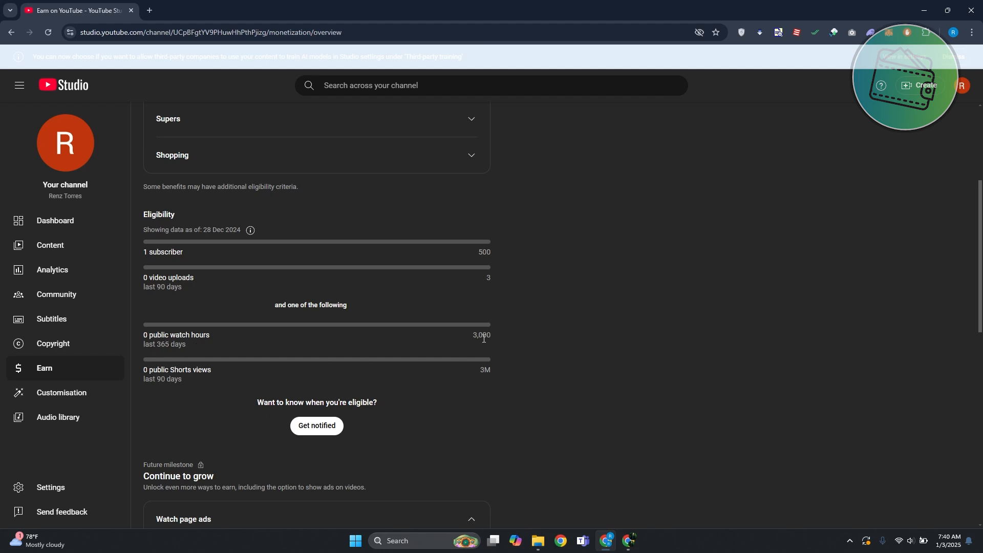
mouse_move(620, 413)
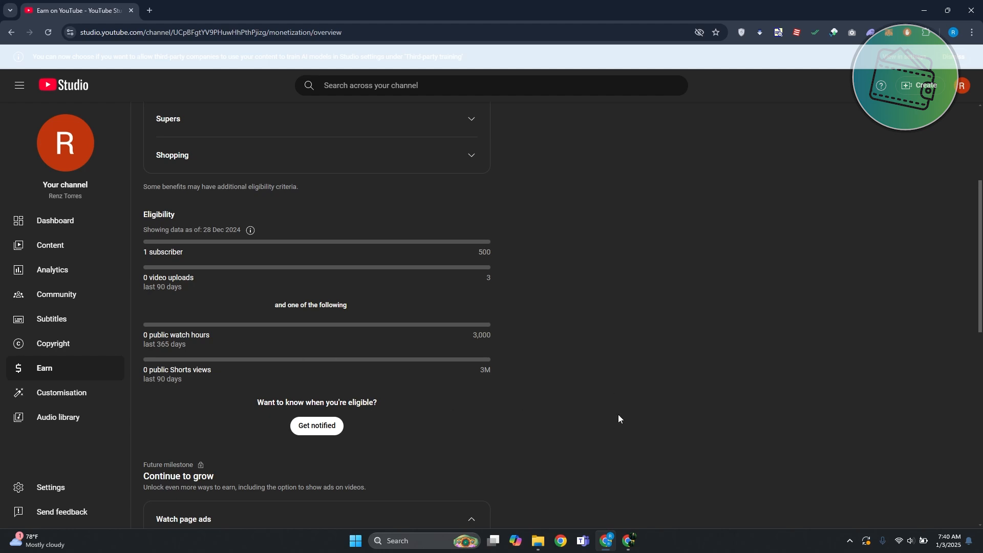
mouse_move(319, 371)
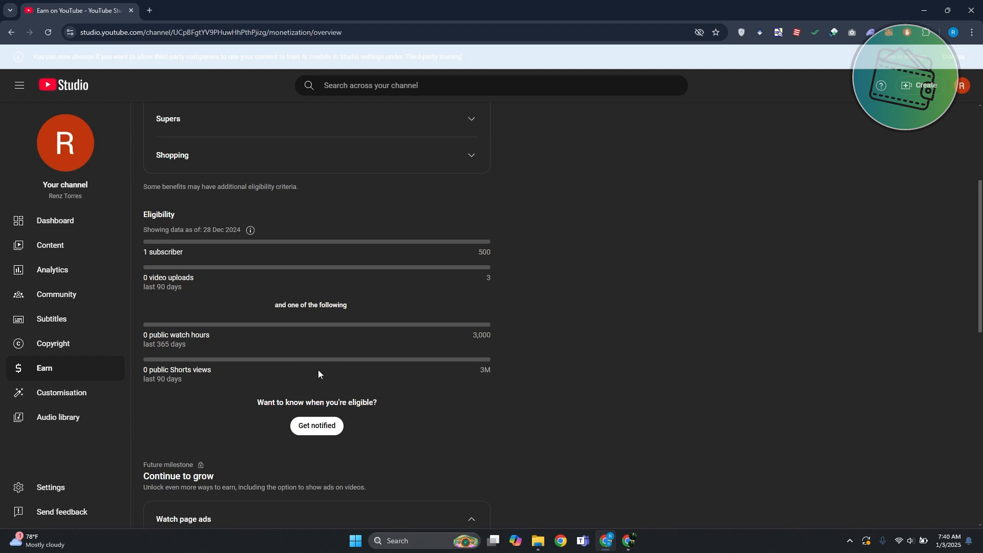
mouse_move(223, 388)
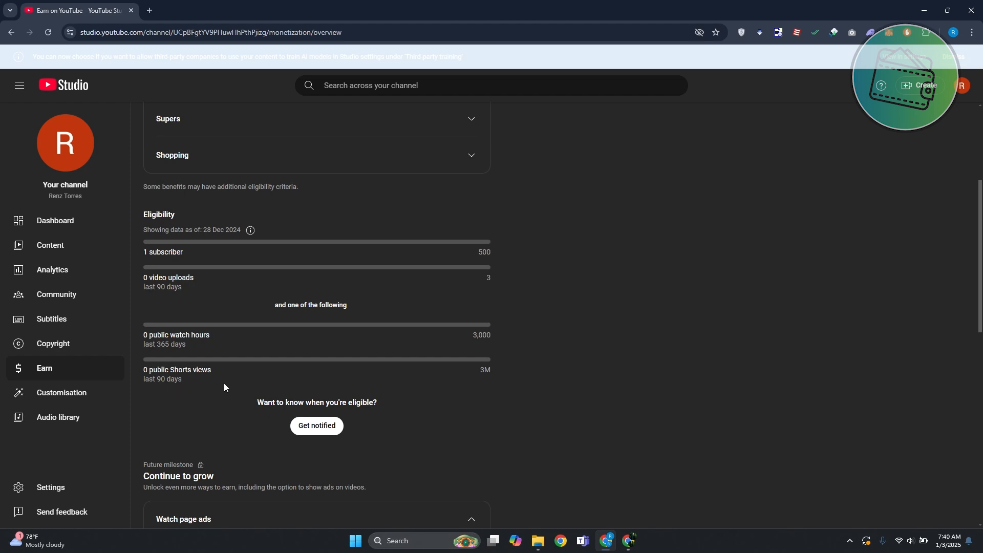
mouse_move(245, 376)
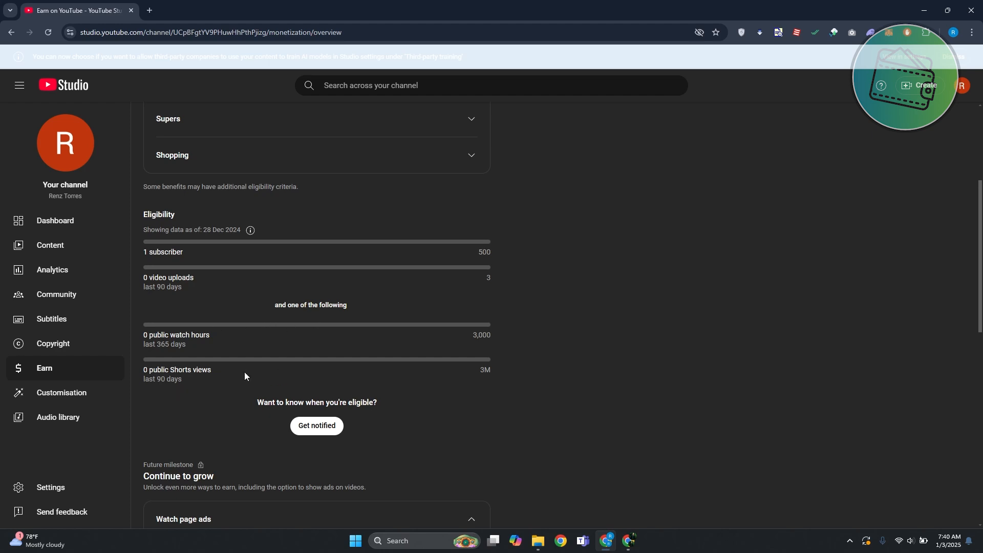
mouse_move(209, 313)
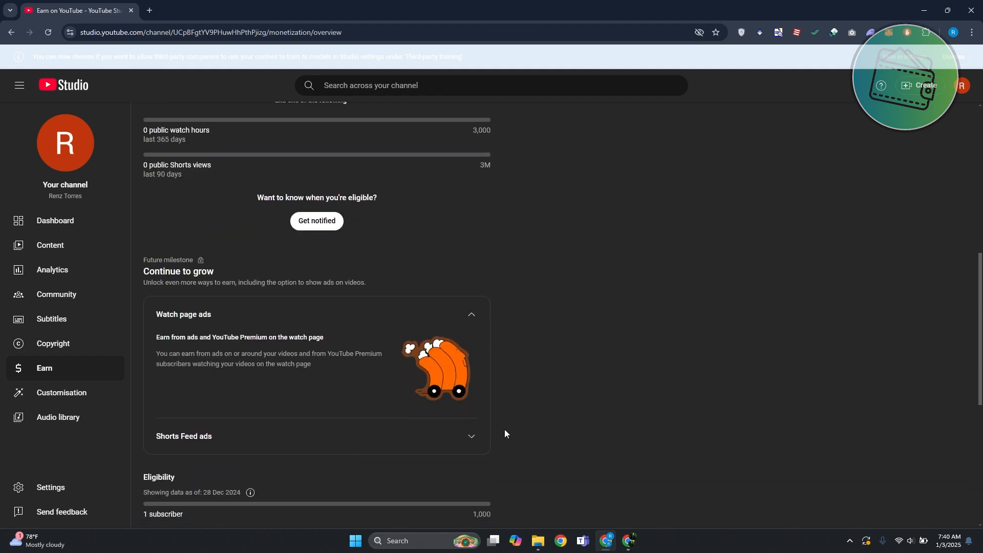
Scroll the Earn page to review the Memberships milestone and its 500-subscriber requirement.
scroll(down, 3)
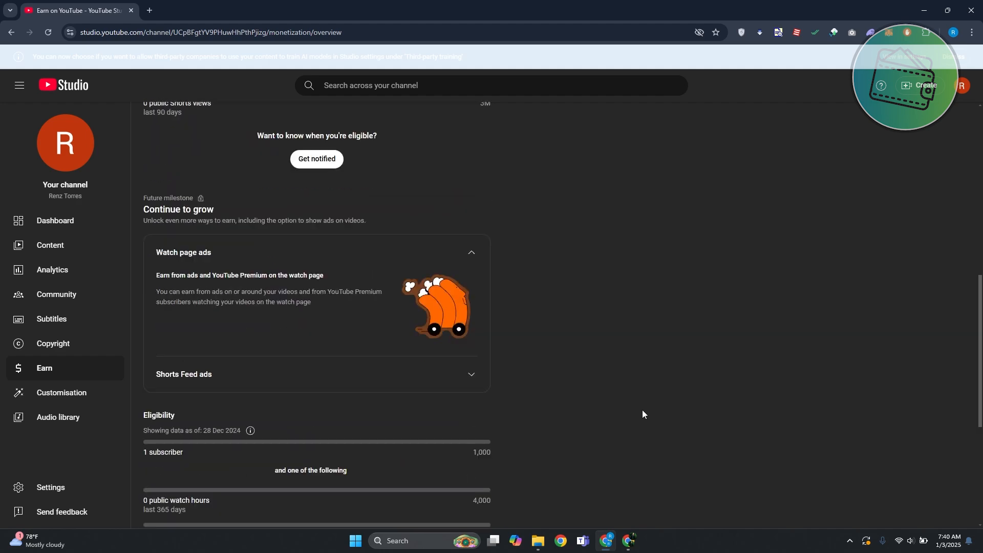
scroll(down, 3)
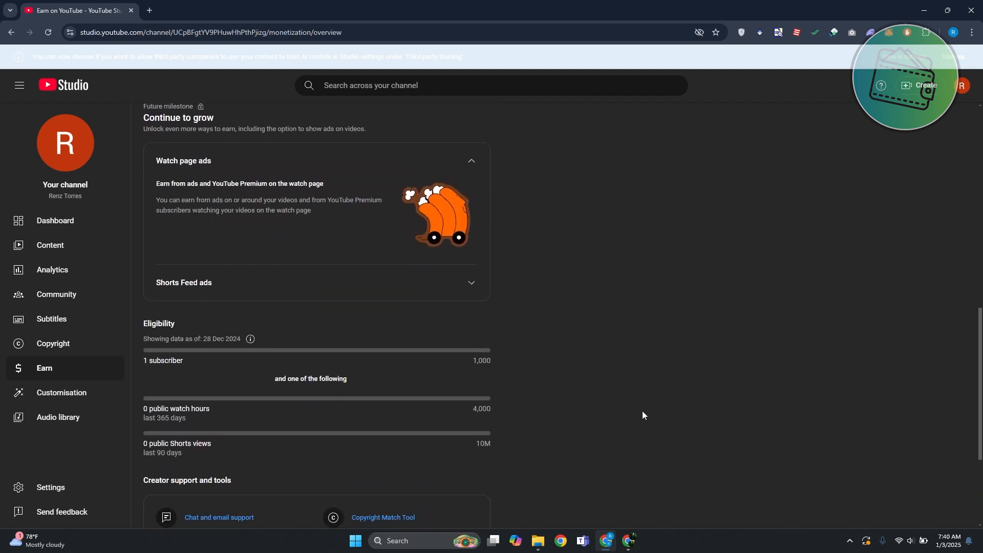
scroll(up, 3)
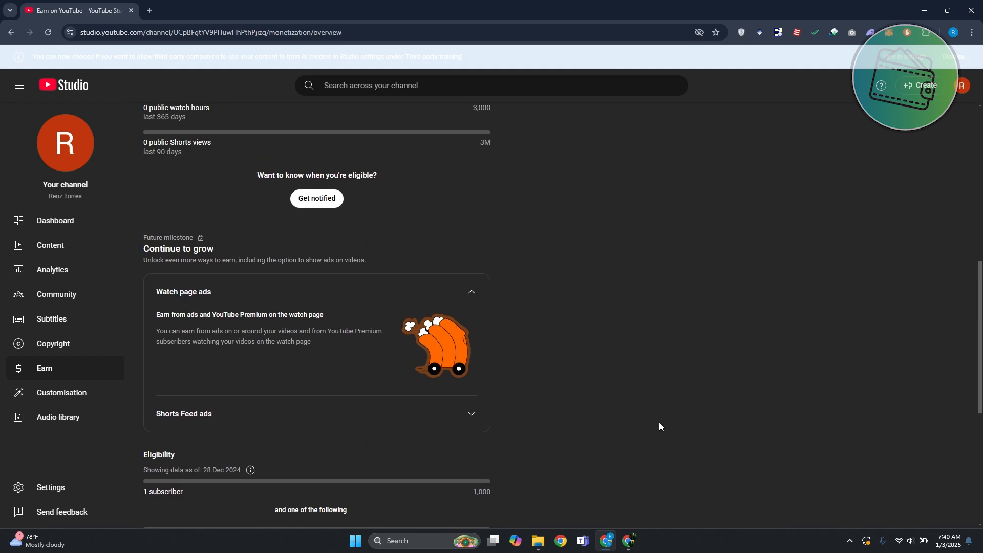
scroll(down, 3)
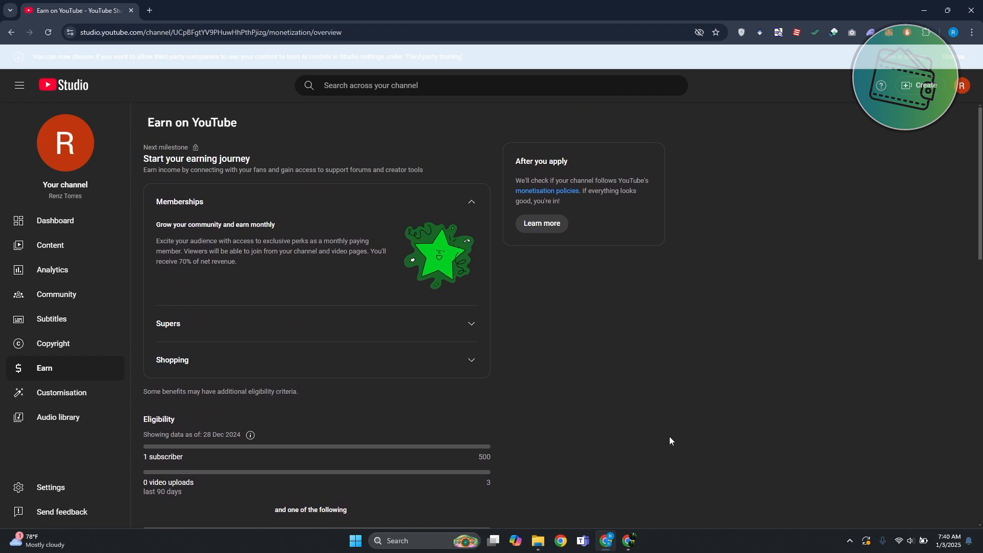
mouse_move(170, 299)
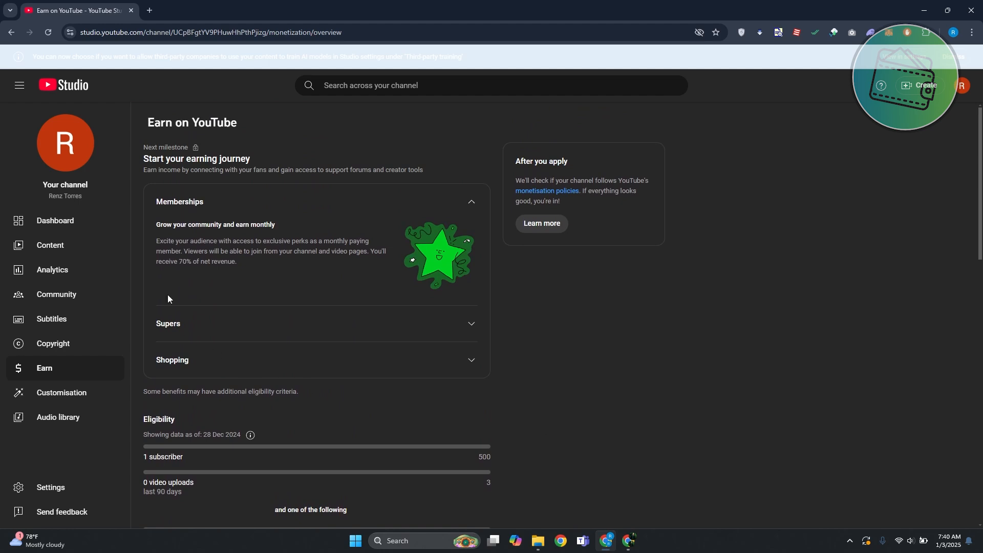
mouse_move(213, 206)
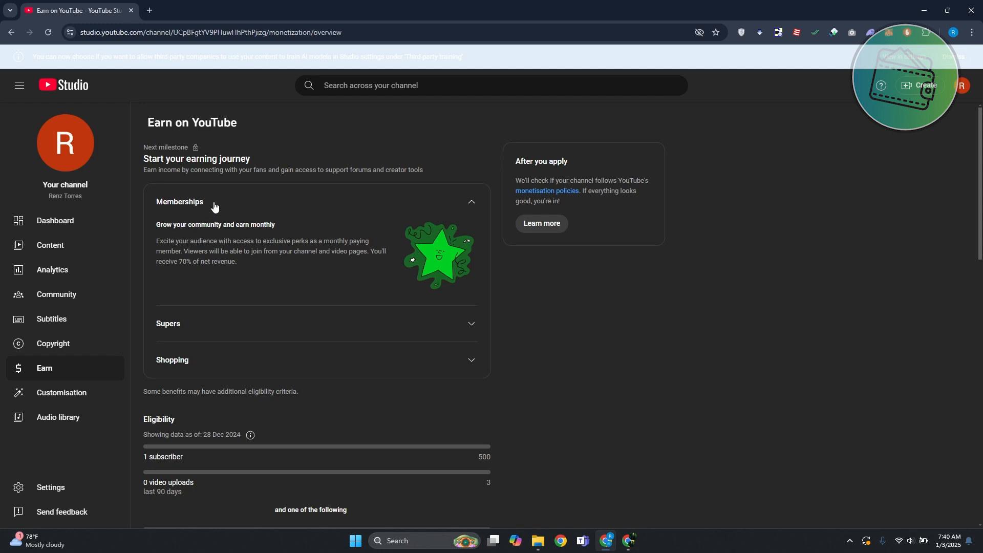
mouse_move(337, 233)
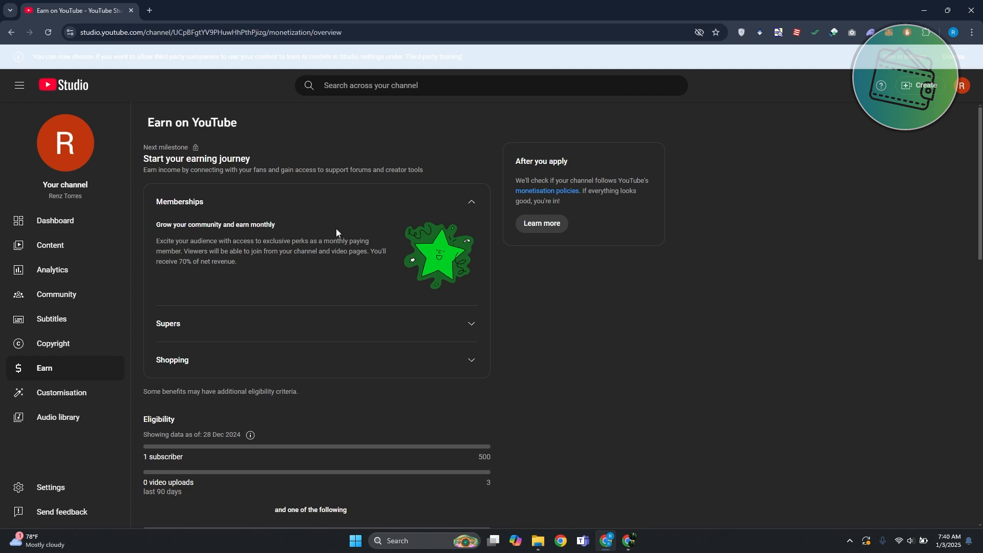
mouse_move(281, 240)
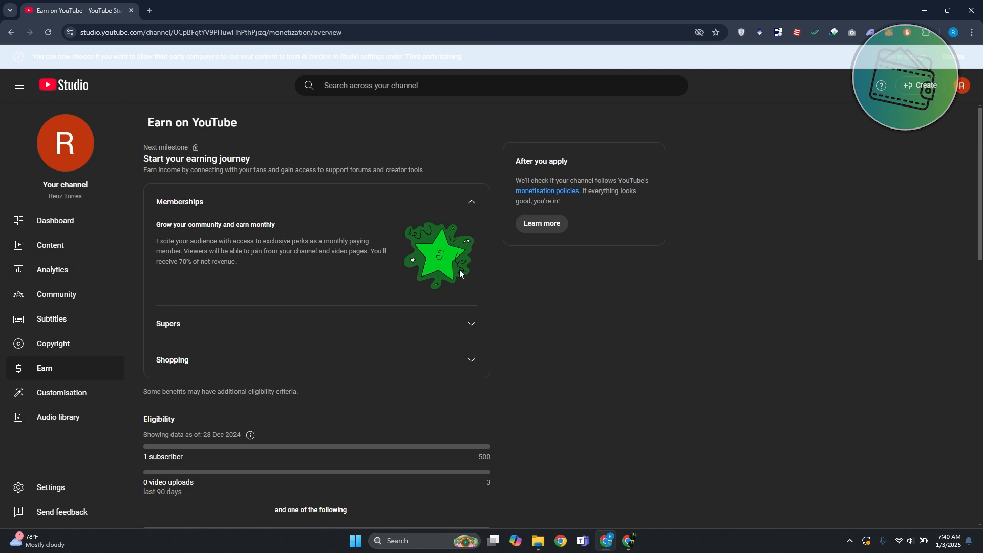
mouse_move(460, 274)
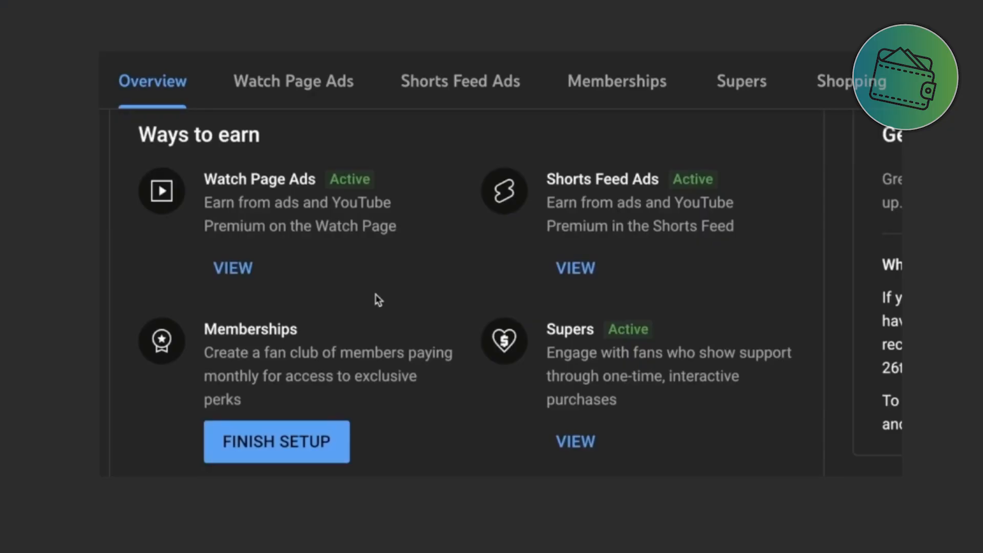
mouse_move(254, 129)
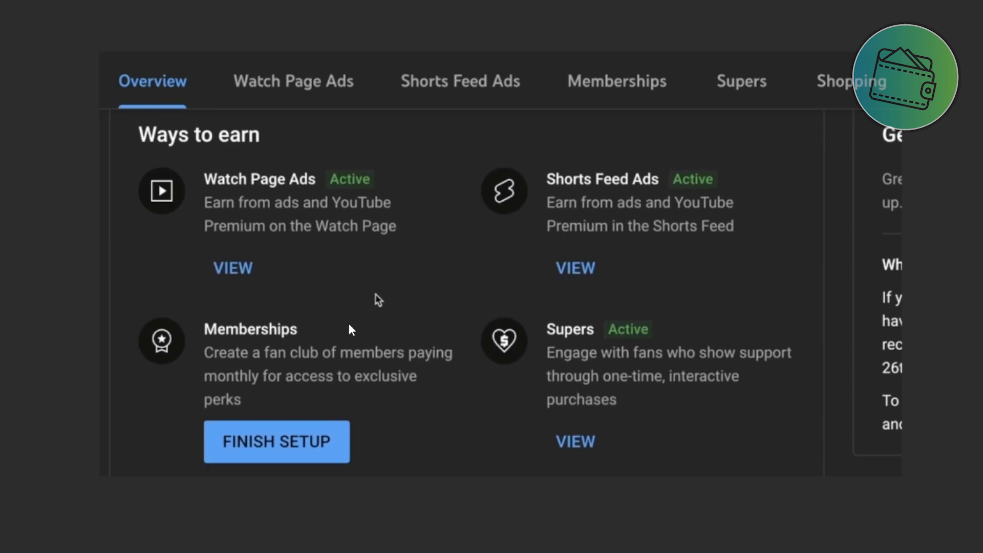
mouse_move(360, 434)
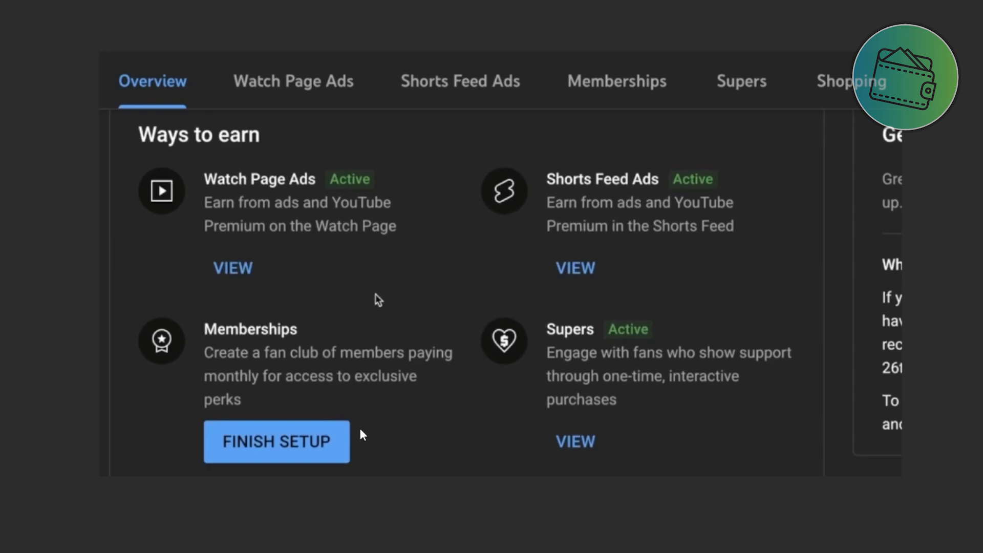
mouse_move(325, 479)
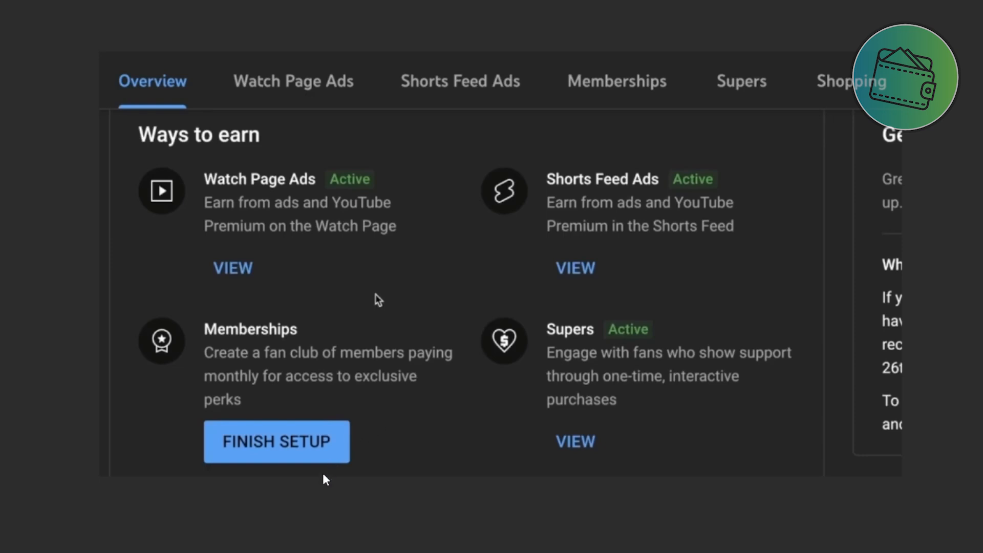
mouse_move(428, 384)
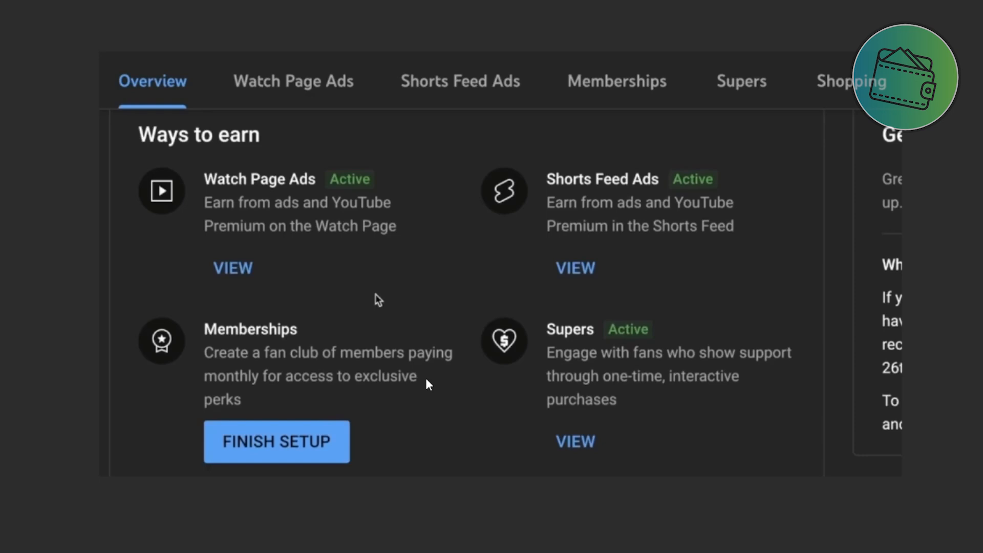
mouse_move(370, 404)
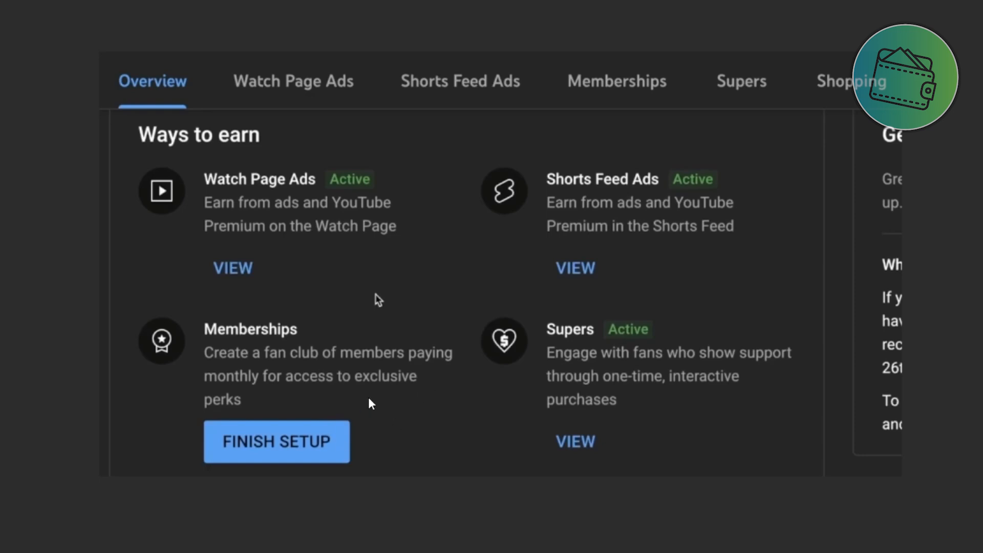
mouse_move(406, 396)
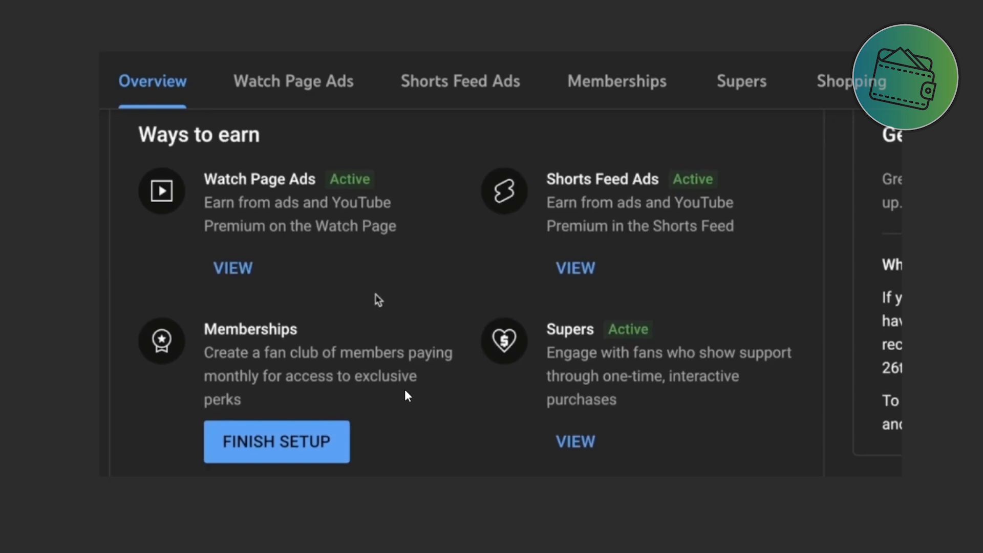
mouse_move(406, 395)
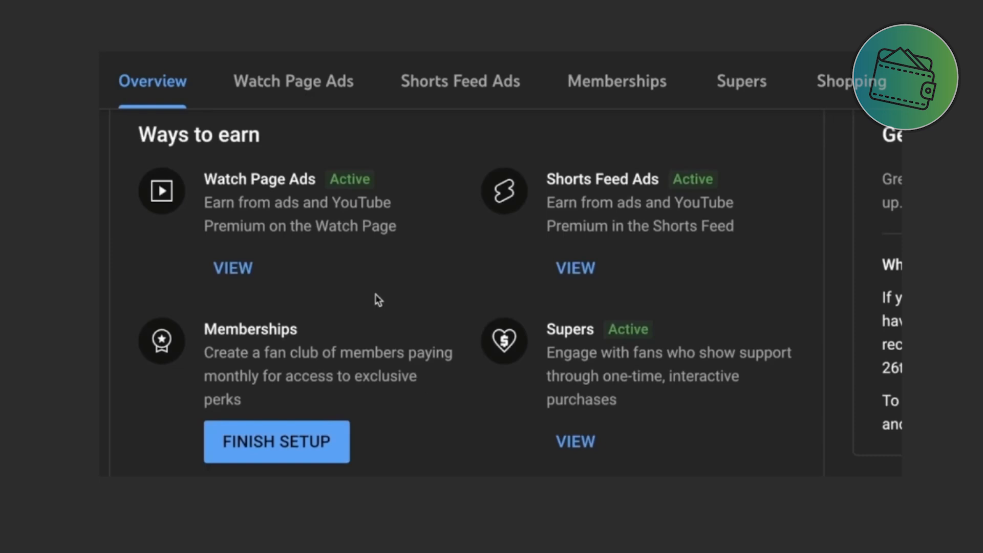